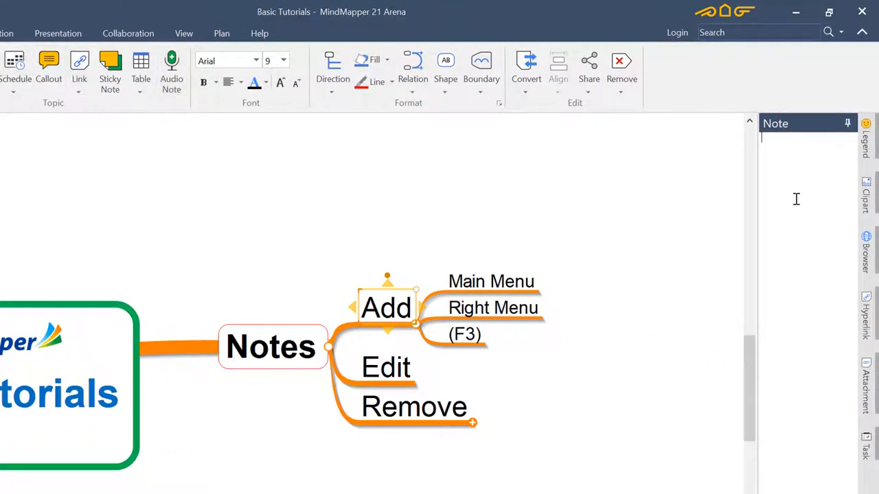
Write the note "Add extra text detail" on the Add topic.
text(Add extra)
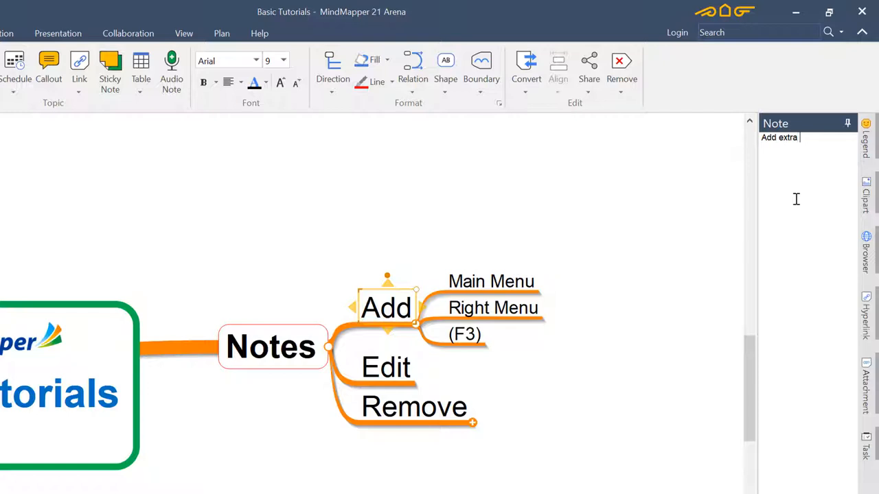
text(text detail)
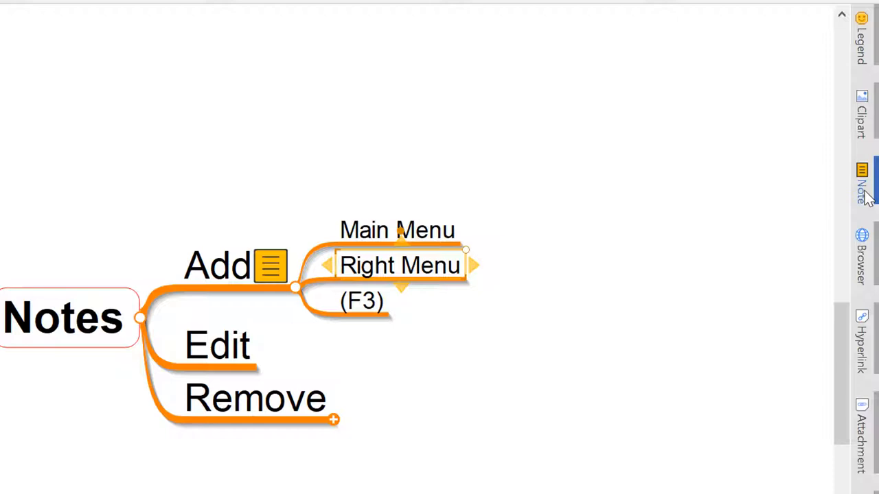
Write the note "Add extra detail" on the Right Menu topic via the Note pane.
click(861, 178)
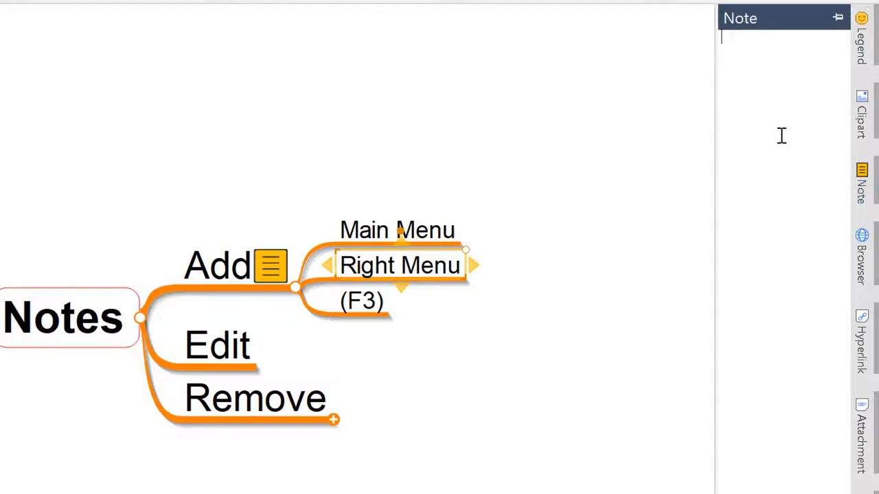
text(Add extra d)
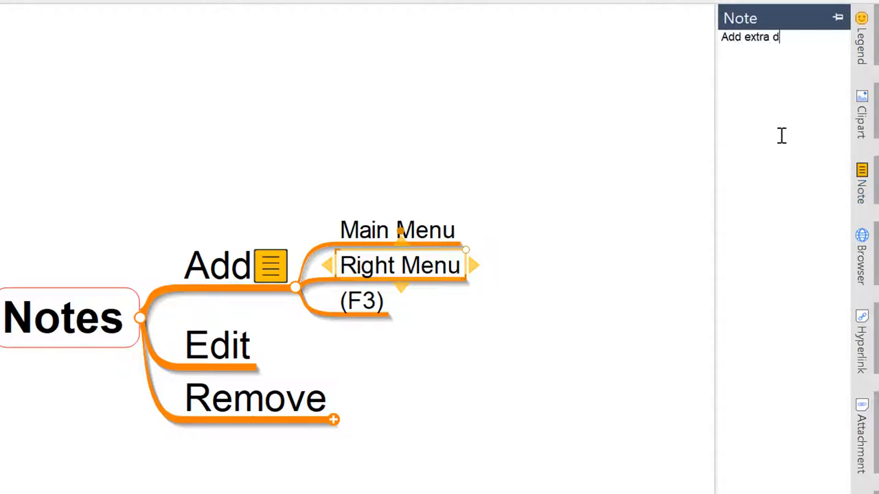
text(etail)
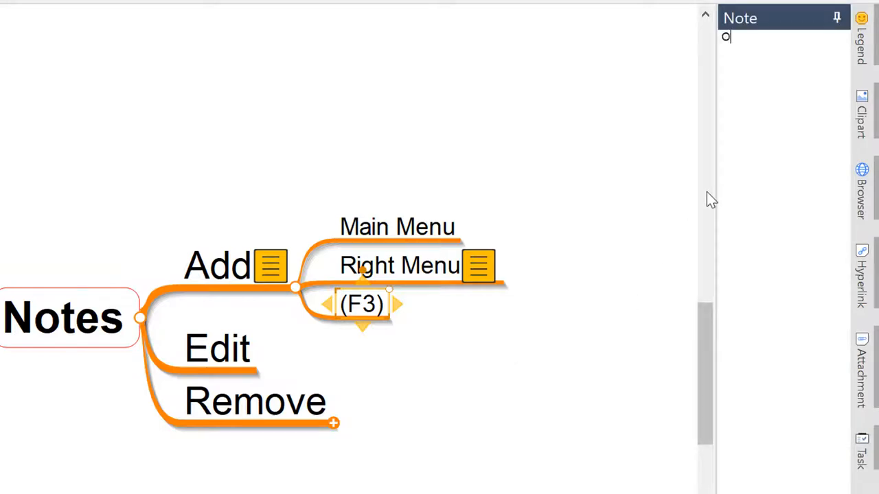
Write the note "Opens up rapidly." on the (F3) topic.
text(Opens up r)
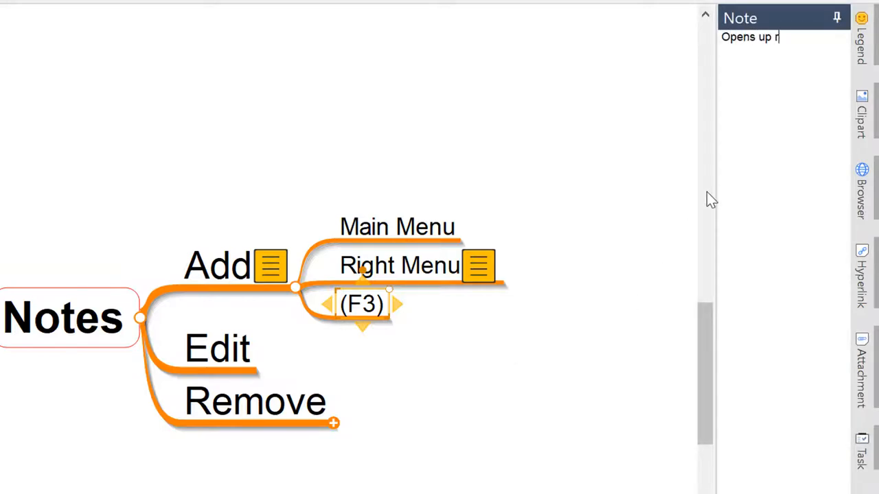
text(apidly.)
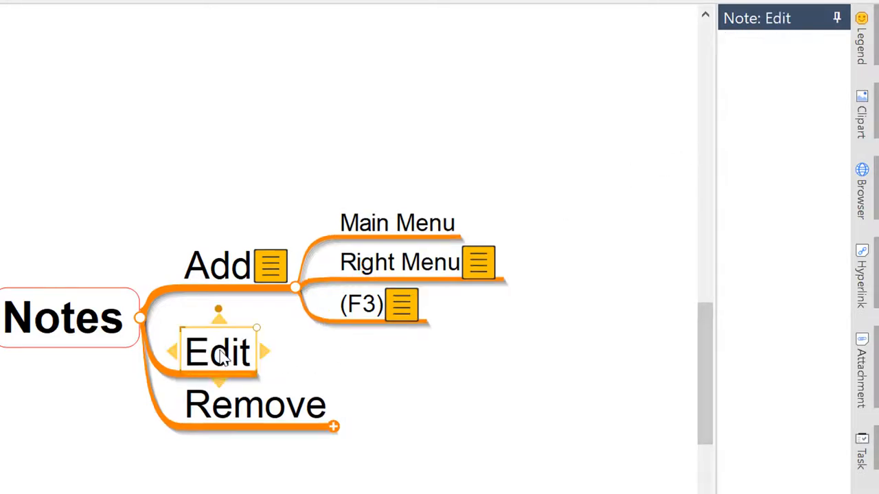
Set the Add topic's note to "Add extra text detail.".
click(217, 267)
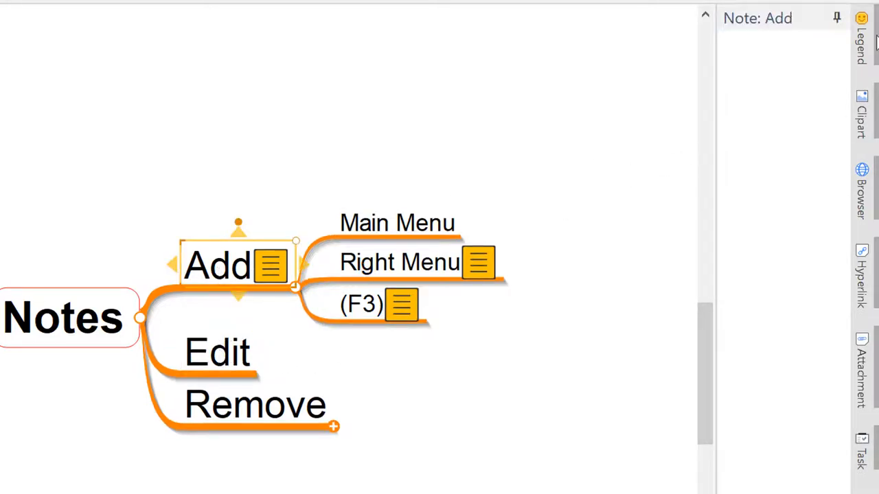
text(Add extra text detail.)
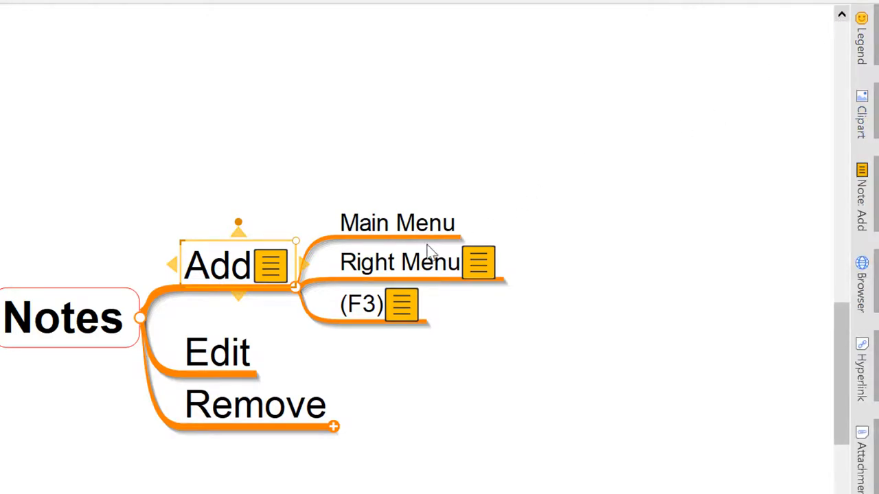
Reopen Right Menu's note and append ", edit, chang" to "Add extra detail".
click(401, 262)
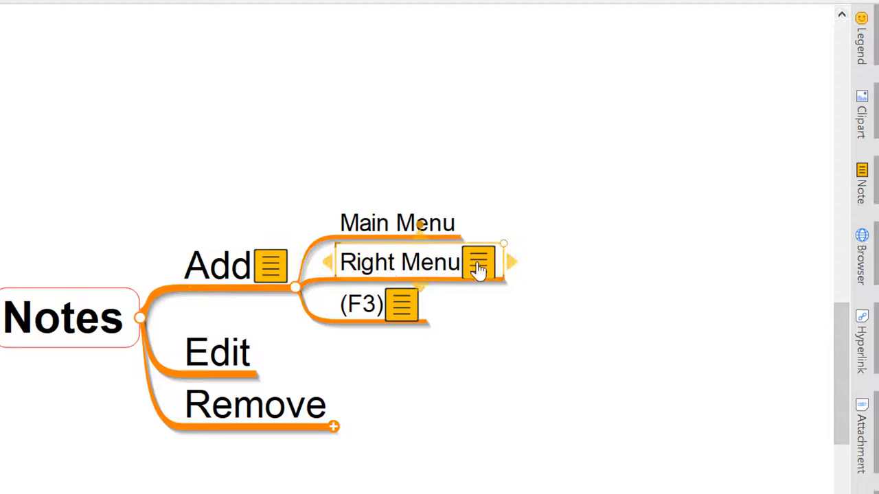
click(478, 264)
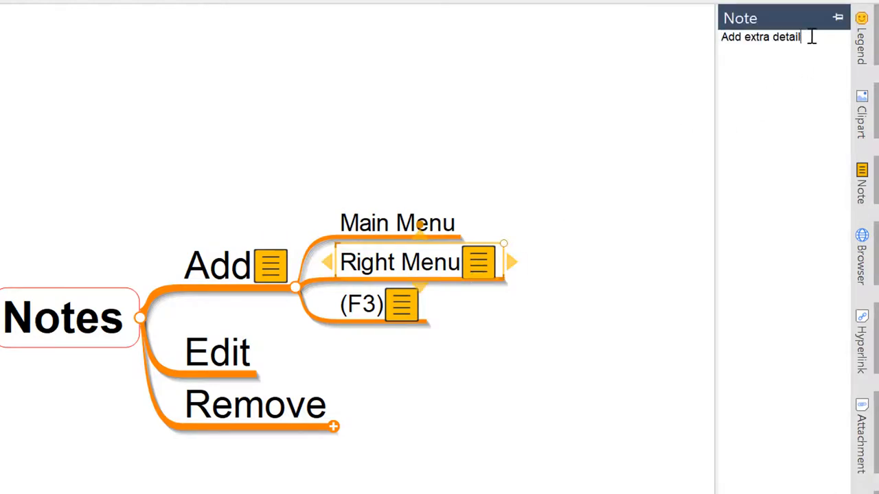
text(, edit, chang)
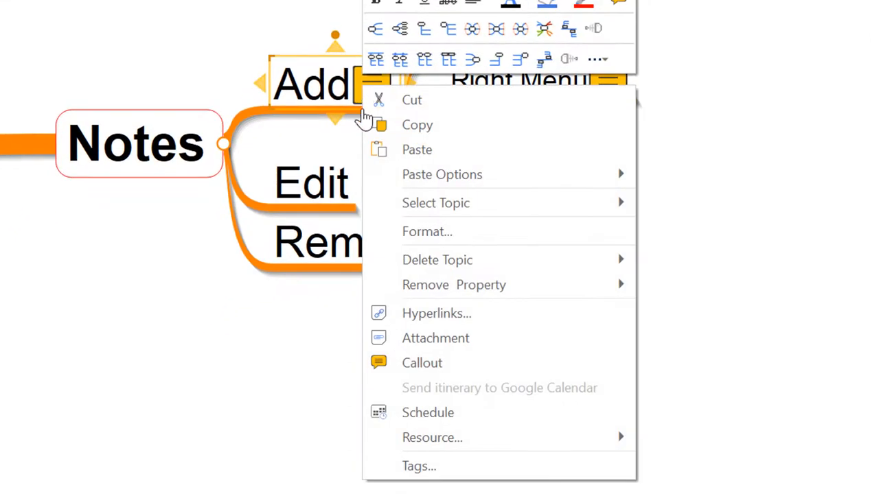
mouse_move(481, 285)
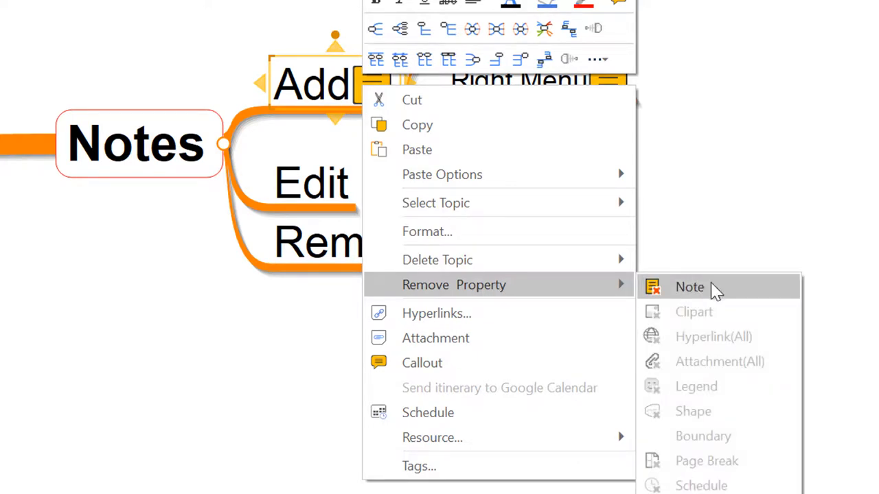
mouse_move(721, 302)
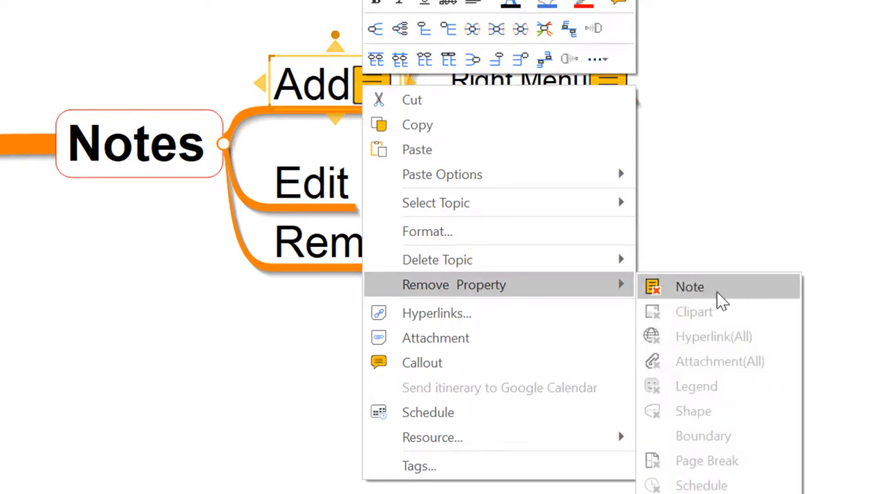
mouse_move(714, 291)
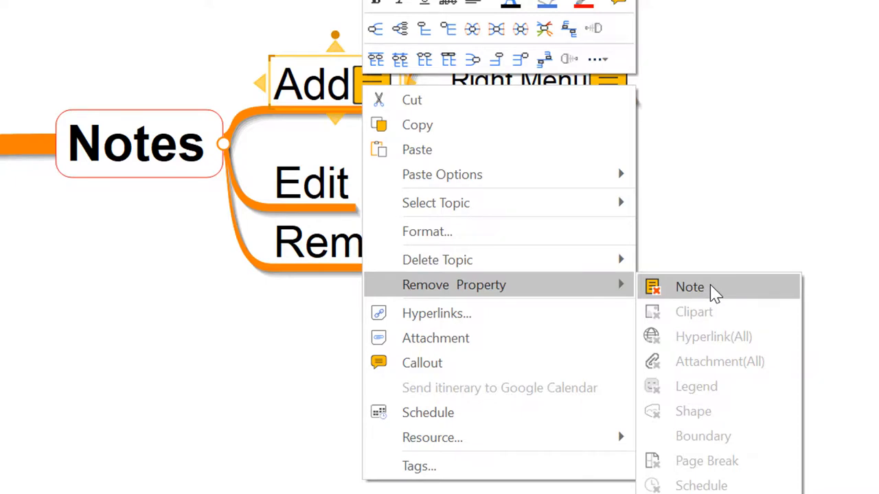
Remove the note property from the Add topic, then select the Remove topic.
click(689, 287)
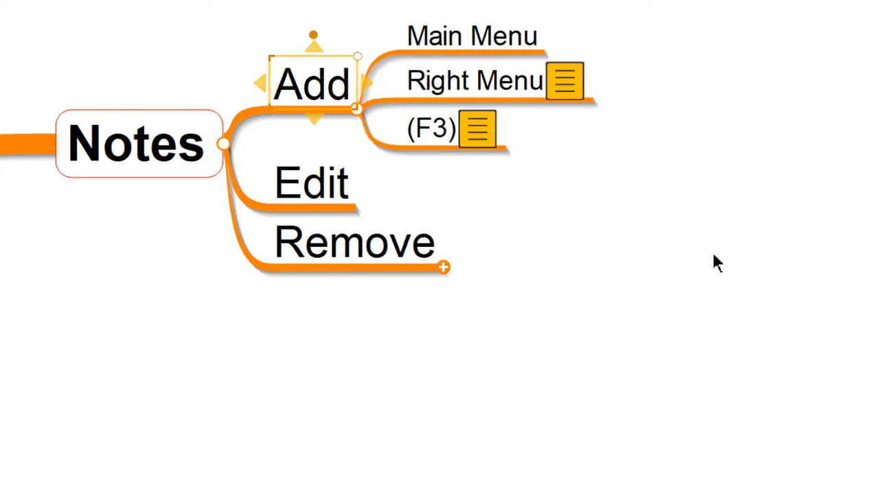
click(354, 241)
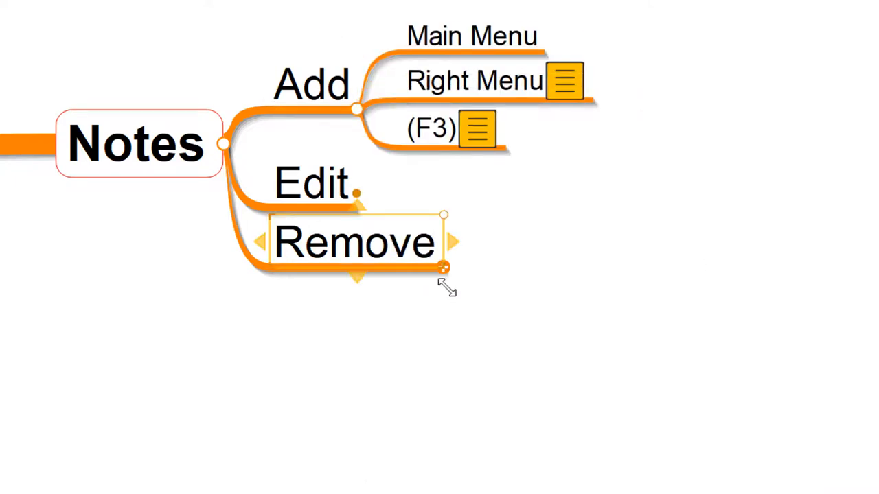